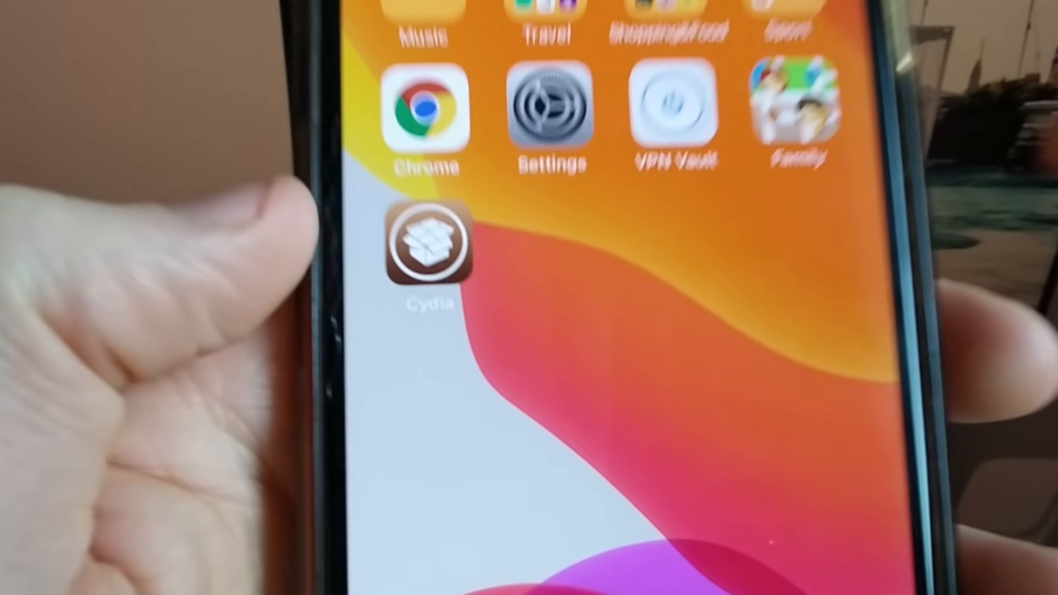
Step: Unlock the iPhone to the home screen page holding the folders, Chrome and Settings
{"action": "left_click", "coordinate": [427, 254]}
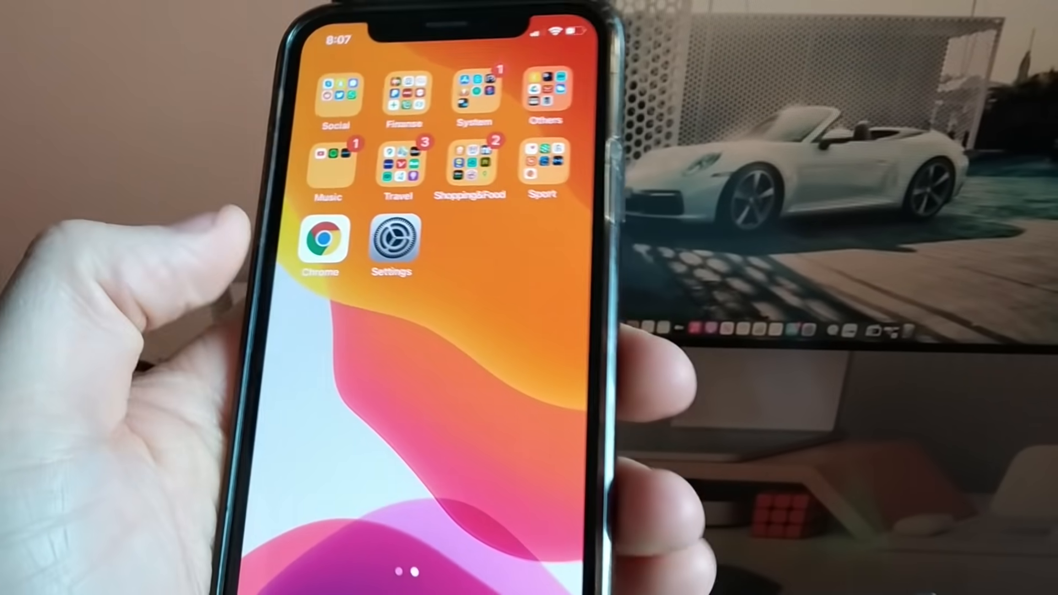
Step: Launch Settings and view the main list with the VPN toggle off
{"action": "left_click", "coordinate": [393, 242]}
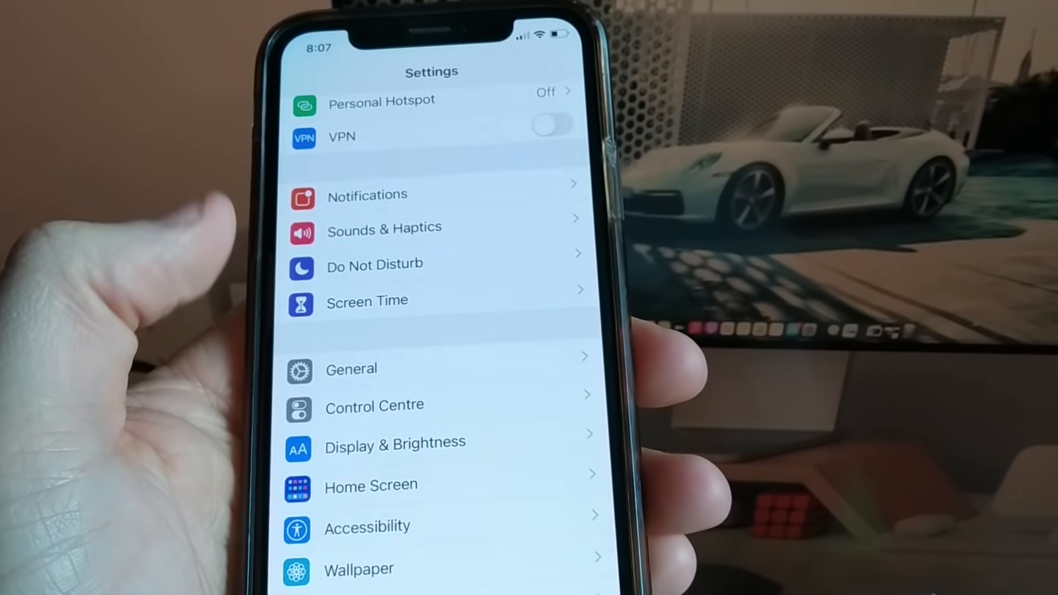
{"action": "left_click", "coordinate": [351, 370]}
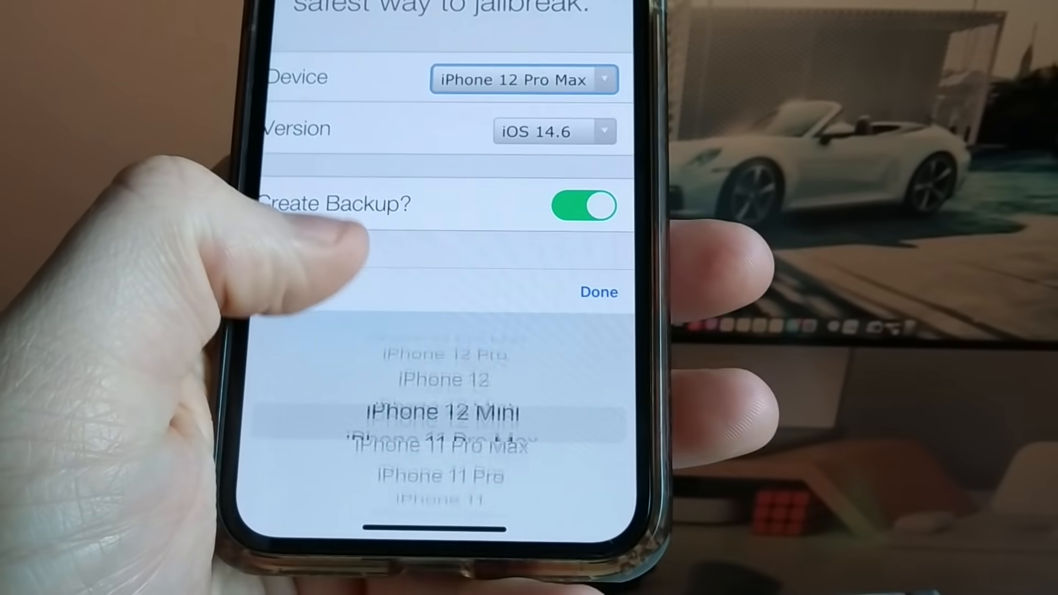
Step: Set the jailbreak form to iPhone X on iOS 14.6 with backup and start the jailbreak
{"action": "scroll", "scroll_direction": "down", "scroll_amount": 3}
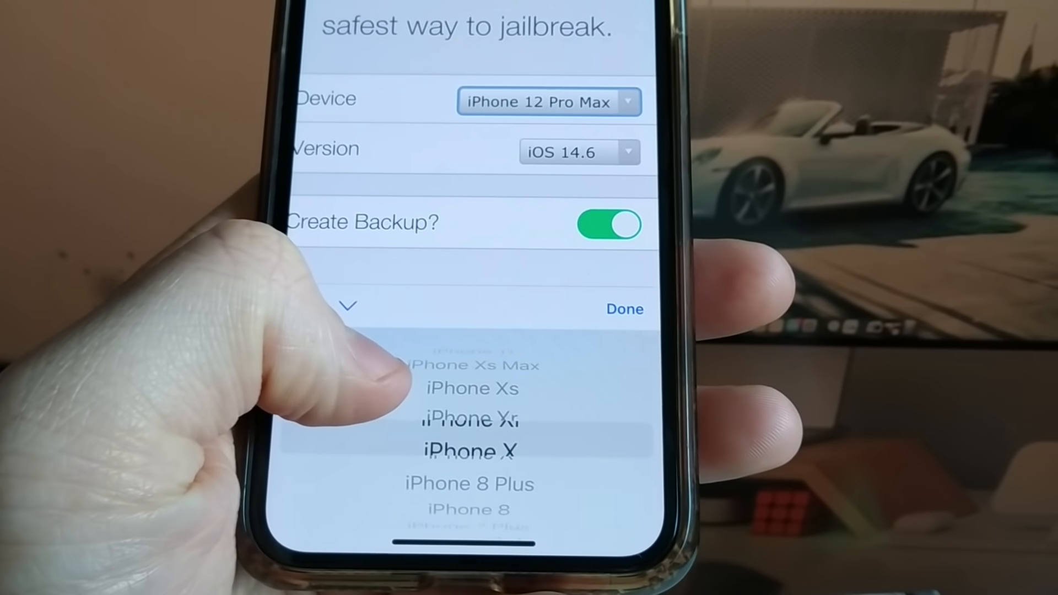
{"action": "left_click", "coordinate": [471, 451]}
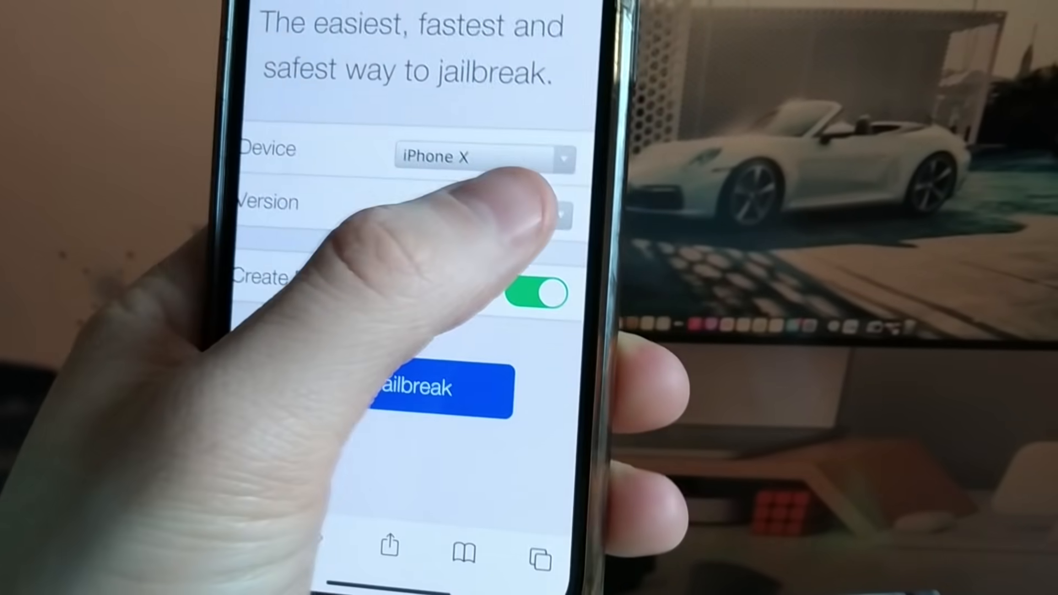
{"action": "left_click", "coordinate": [560, 210]}
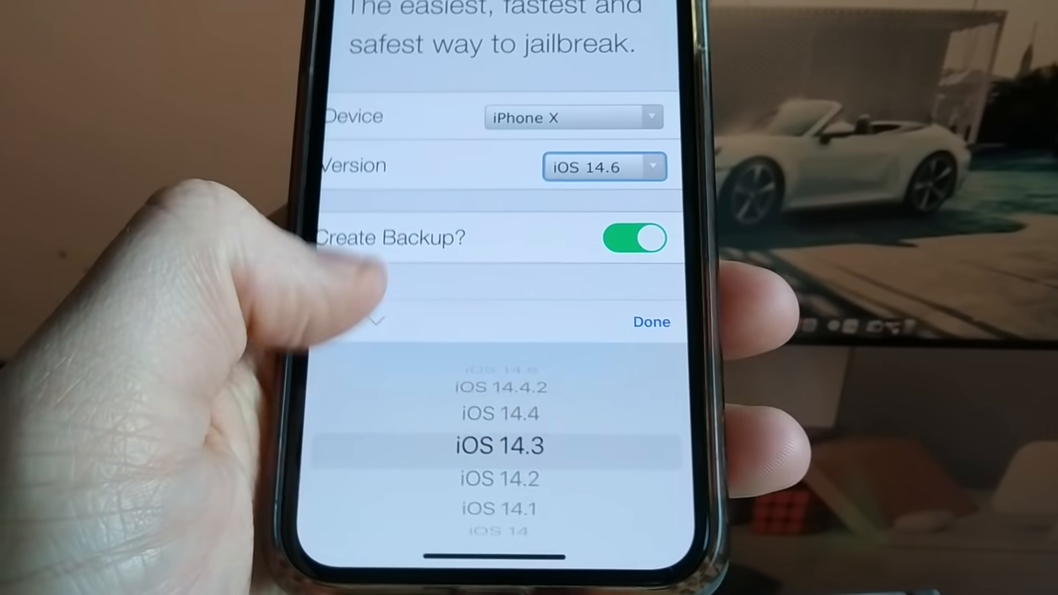
{"action": "left_click", "coordinate": [650, 322]}
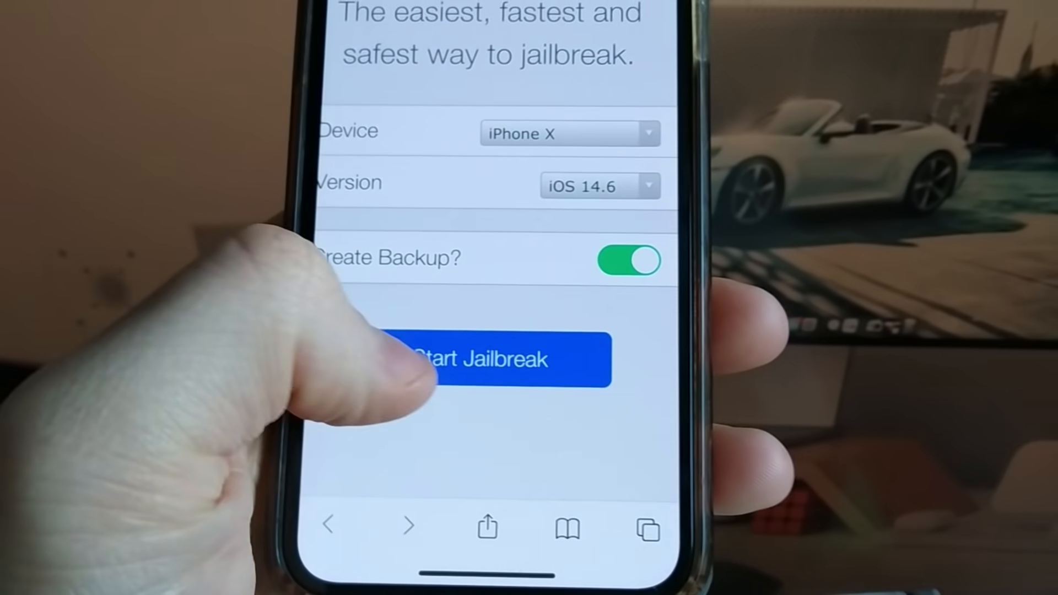
{"action": "left_click", "coordinate": [491, 358]}
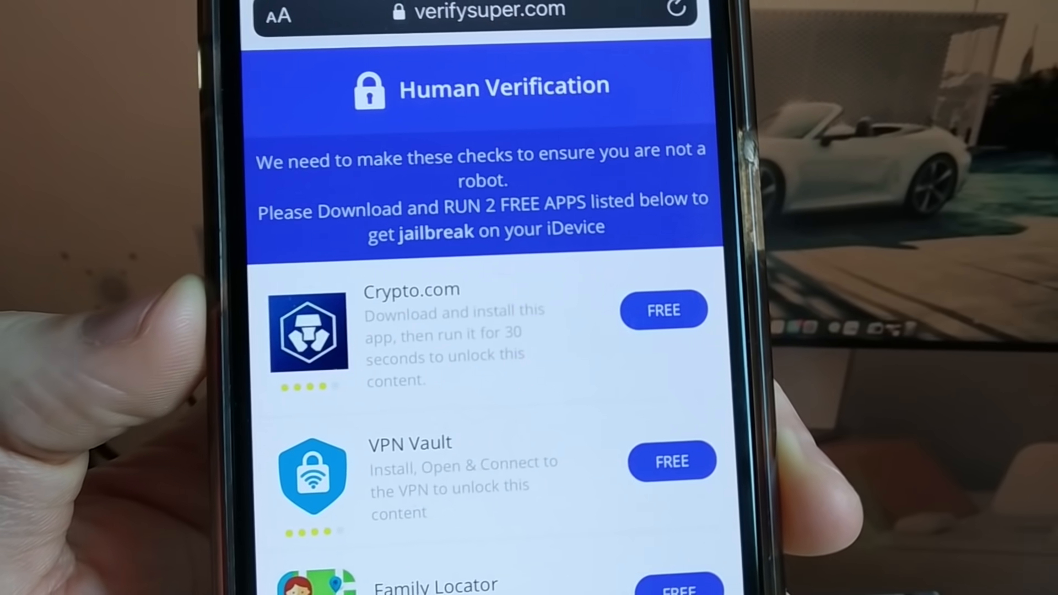
Step: Install VPN Vault and Family Locator from the human verification page
{"action": "scroll", "scroll_direction": "down", "scroll_amount": 3}
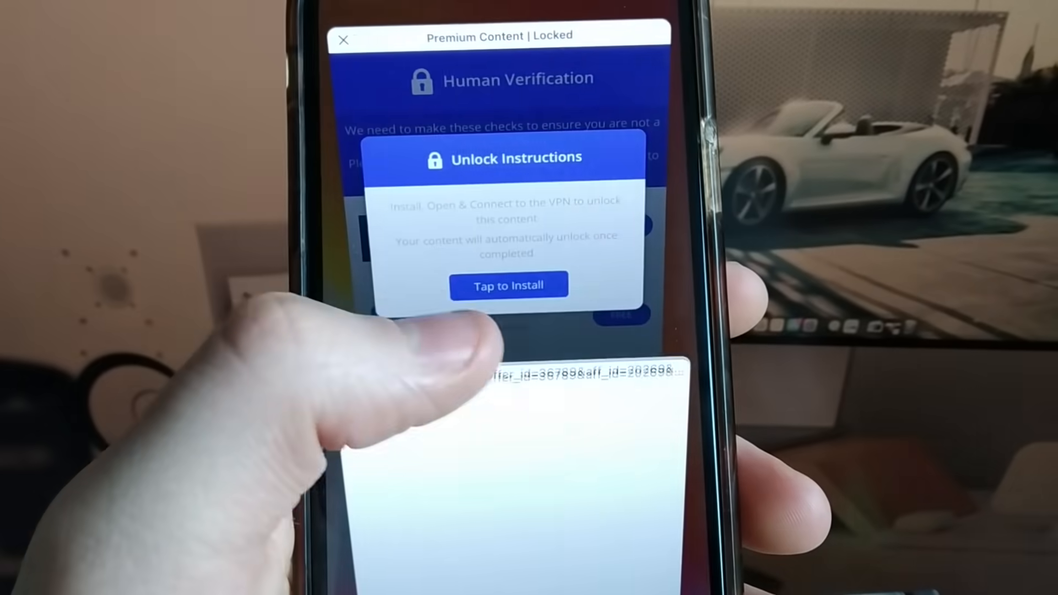
{"action": "left_click", "coordinate": [507, 284]}
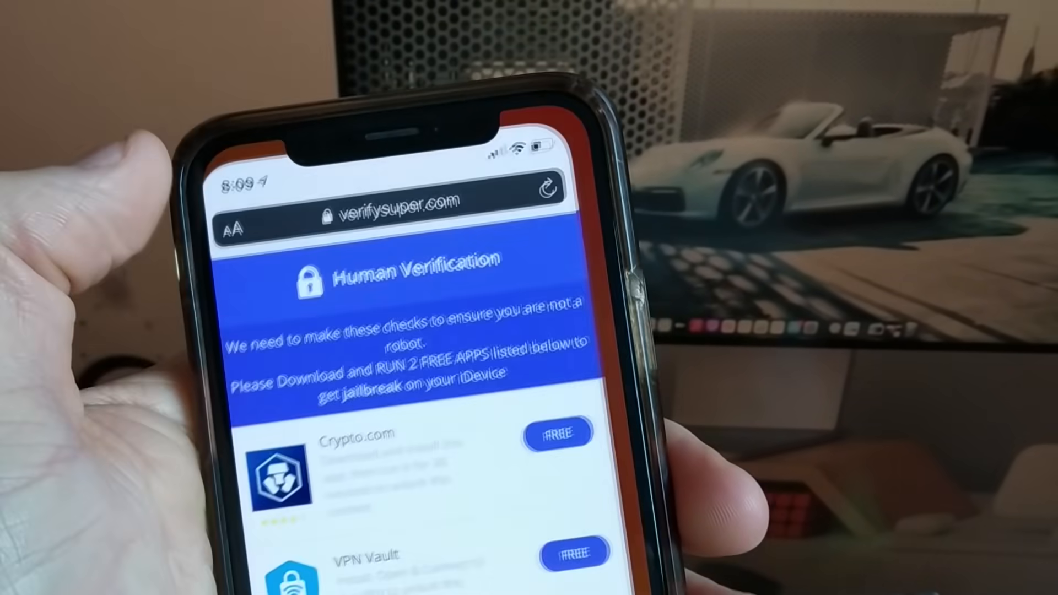
{"action": "left_click", "coordinate": [558, 431]}
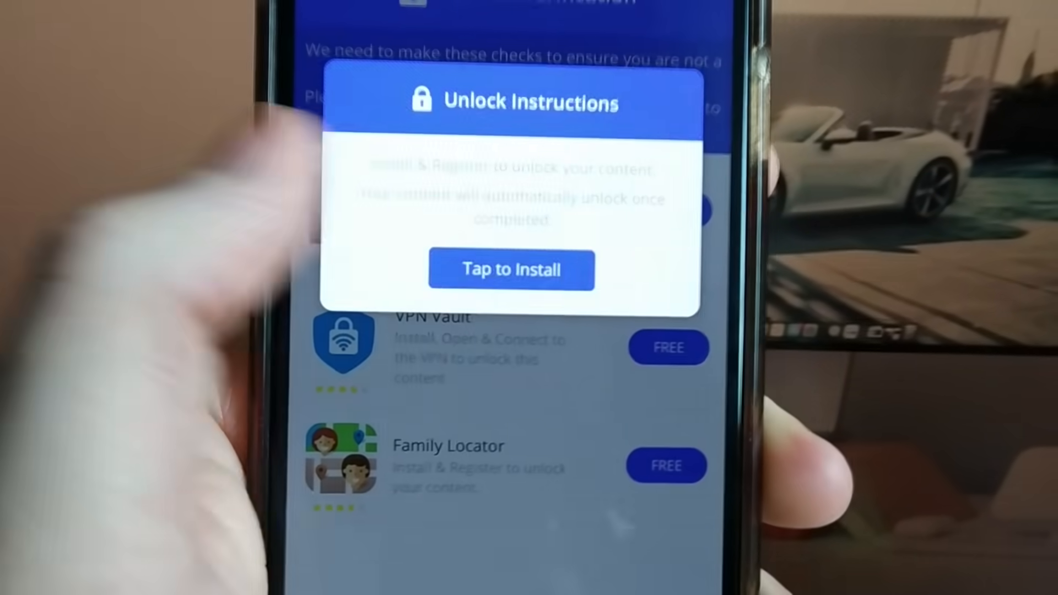
{"action": "left_click", "coordinate": [511, 270]}
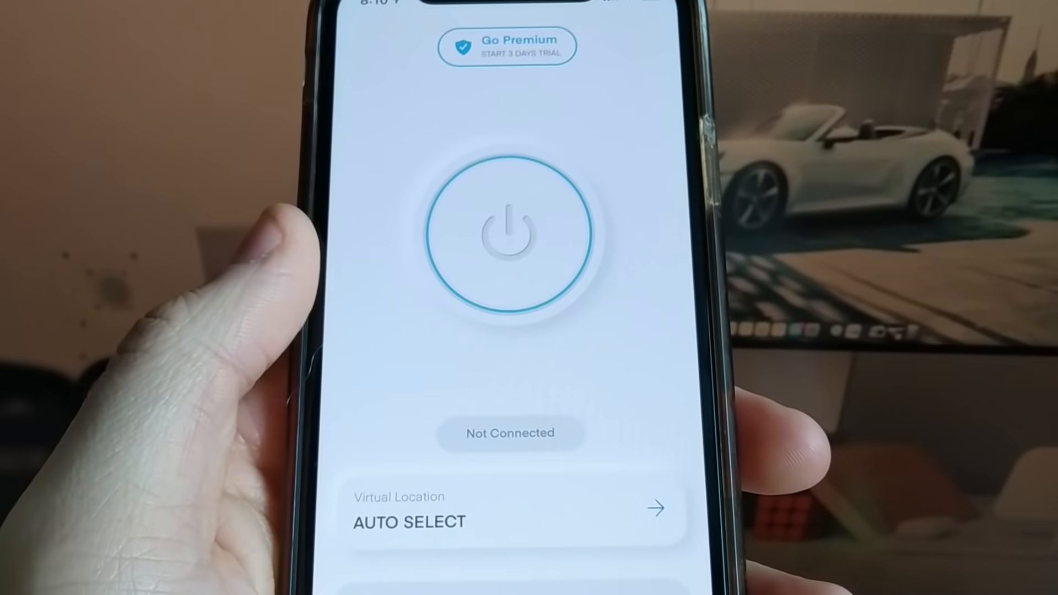
Step: Connect VPN Vault, allowing its configuration, until it shows Connected with the timer running
{"action": "left_click", "coordinate": [509, 230]}
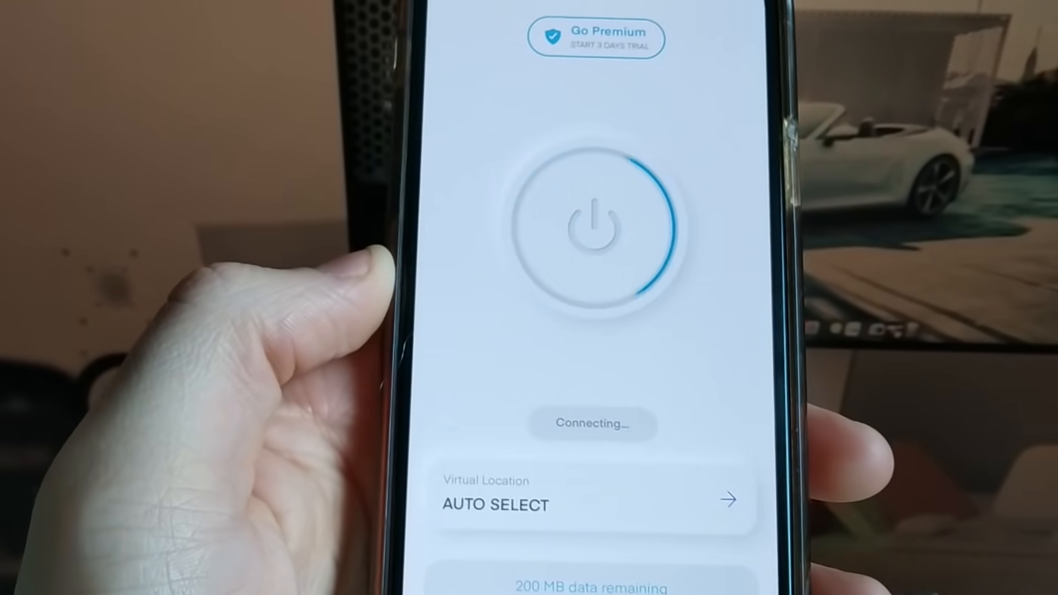
{"action": "left_click", "coordinate": [593, 233]}
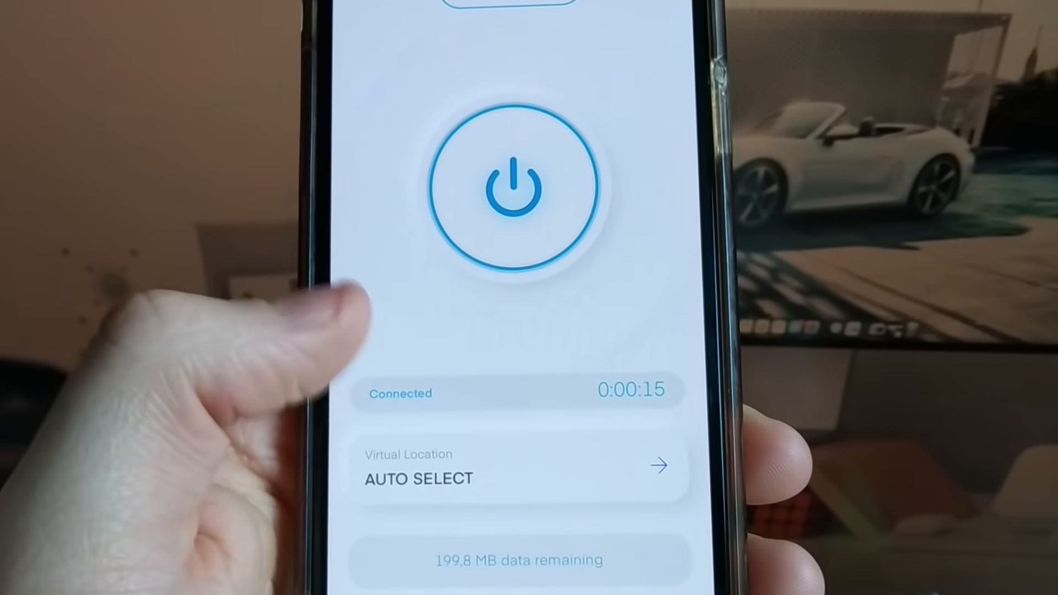
{"action": "left_click", "coordinate": [512, 466]}
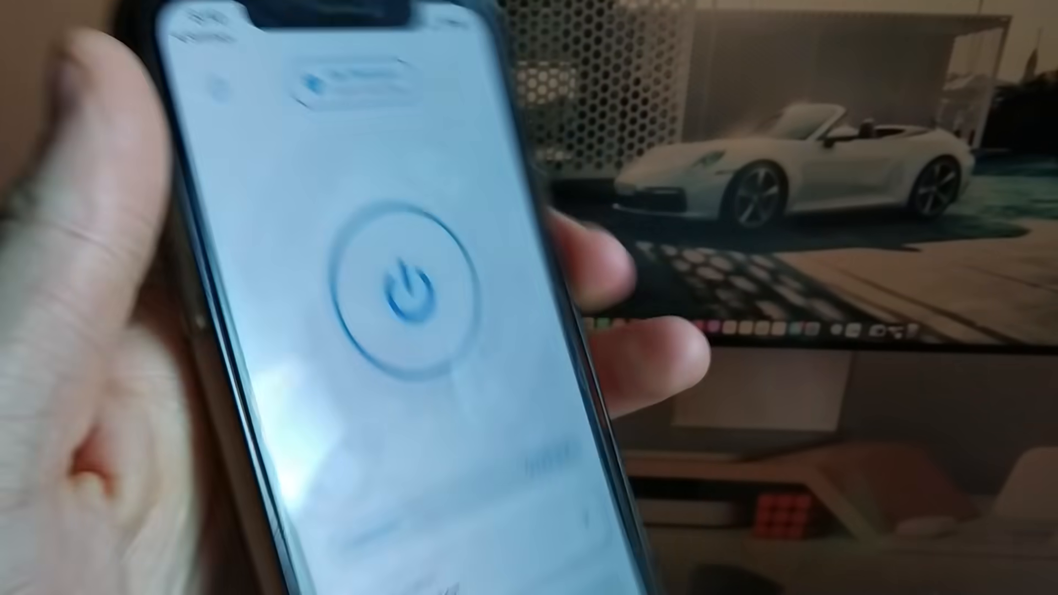
{"action": "left_click", "coordinate": [404, 287]}
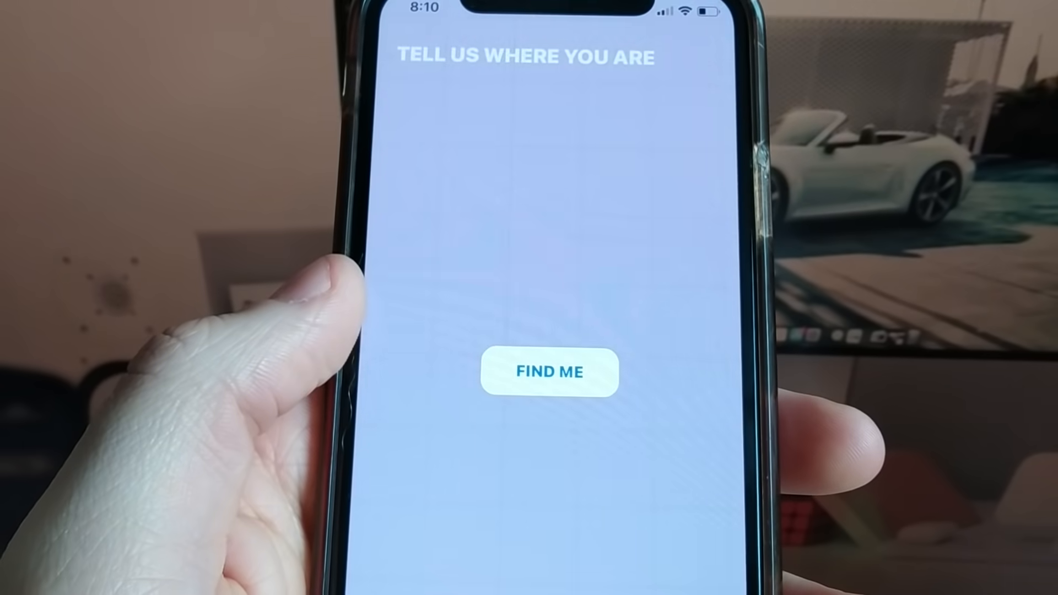
Step: Trigger FIND ME on Family Locator's Tell Us Where You Are screen
{"action": "left_click", "coordinate": [549, 371]}
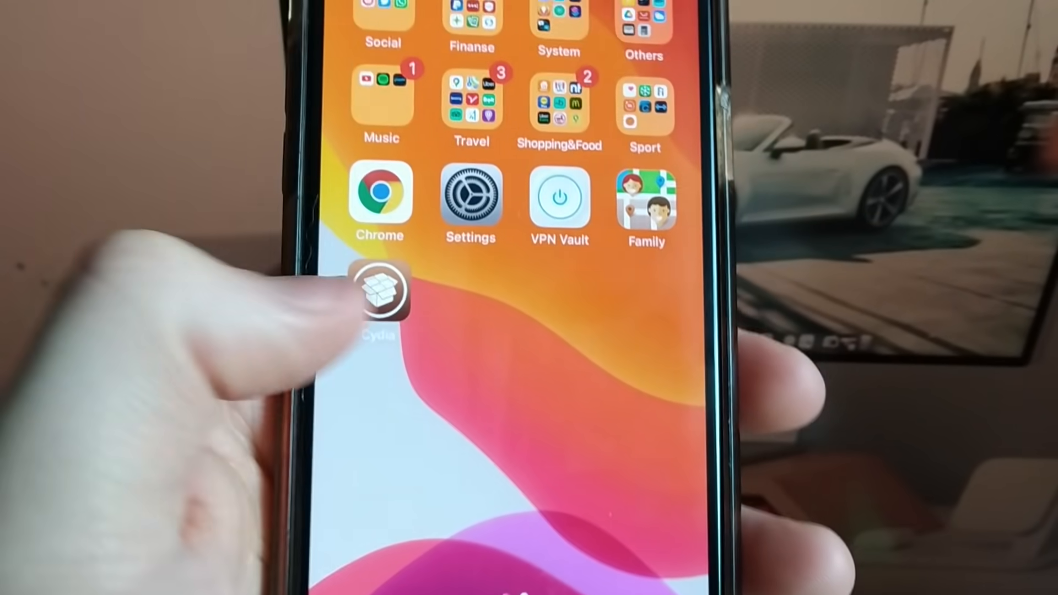
Step: Launch Cydia from the home screen and browse its Welcome page of featured packages
{"action": "left_click", "coordinate": [381, 291]}
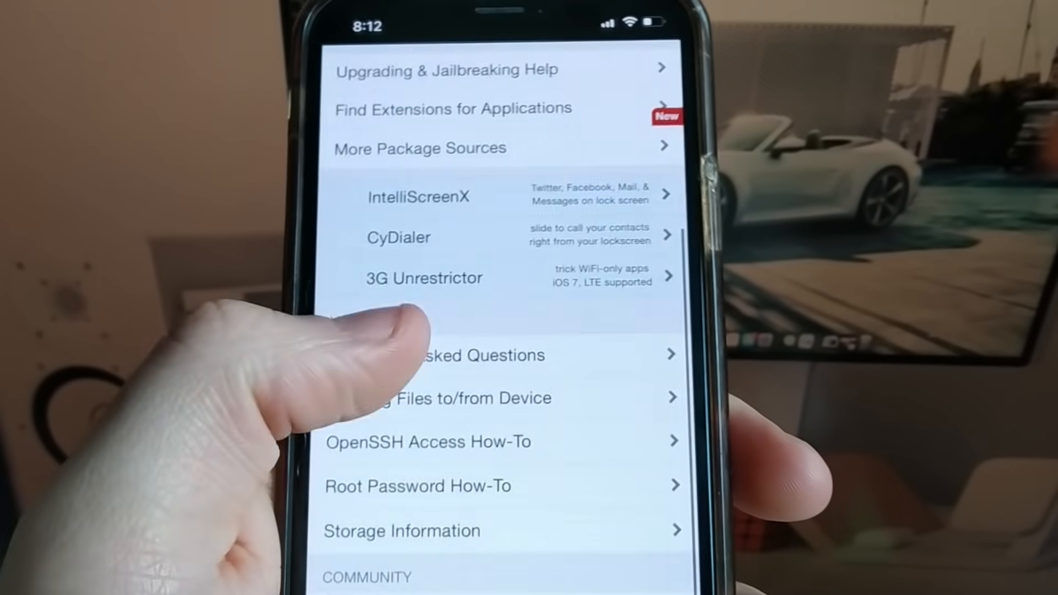
{"action": "scroll", "scroll_direction": "down", "scroll_amount": 3}
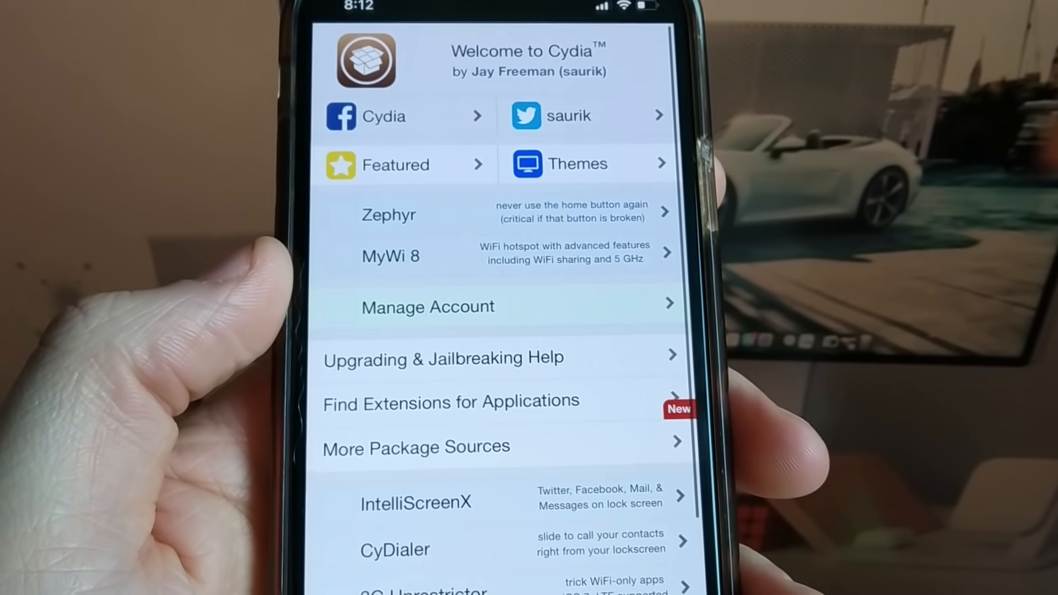